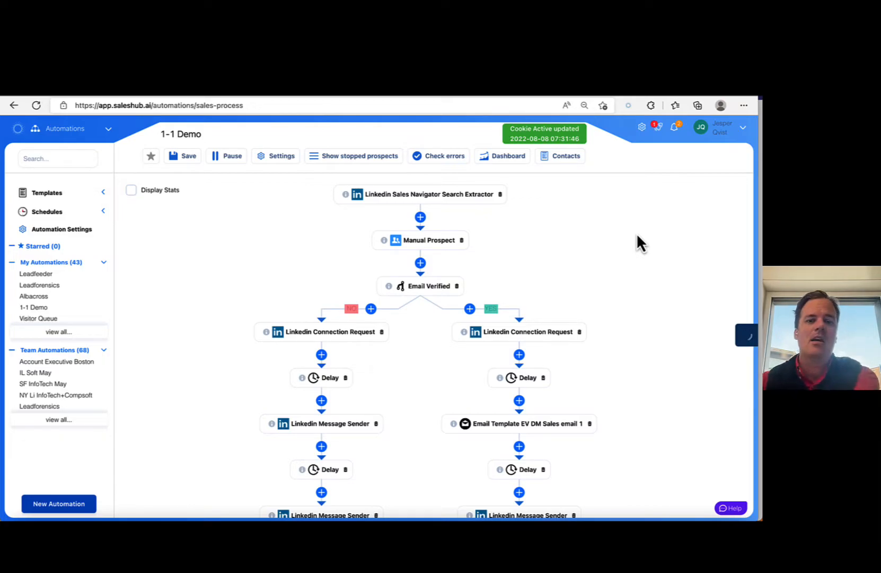
mouse_move(579, 229)
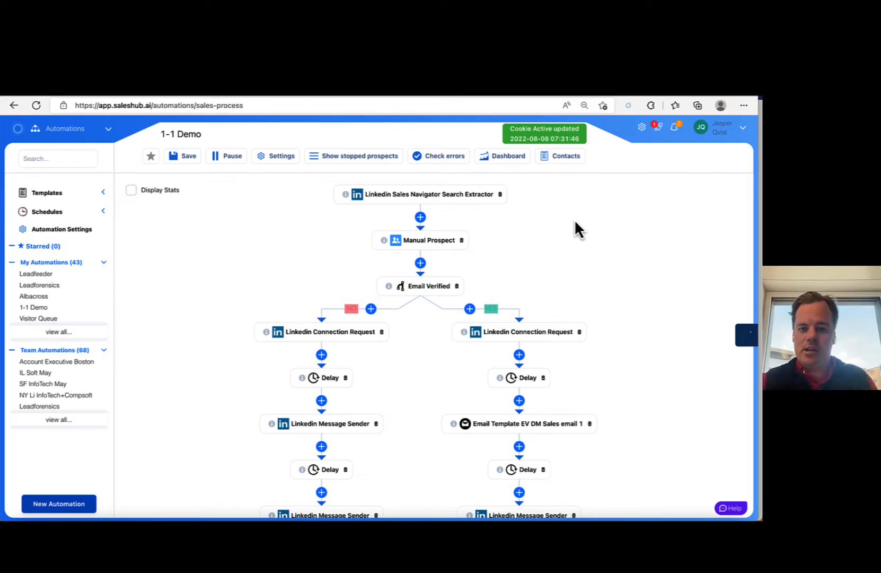
mouse_move(572, 229)
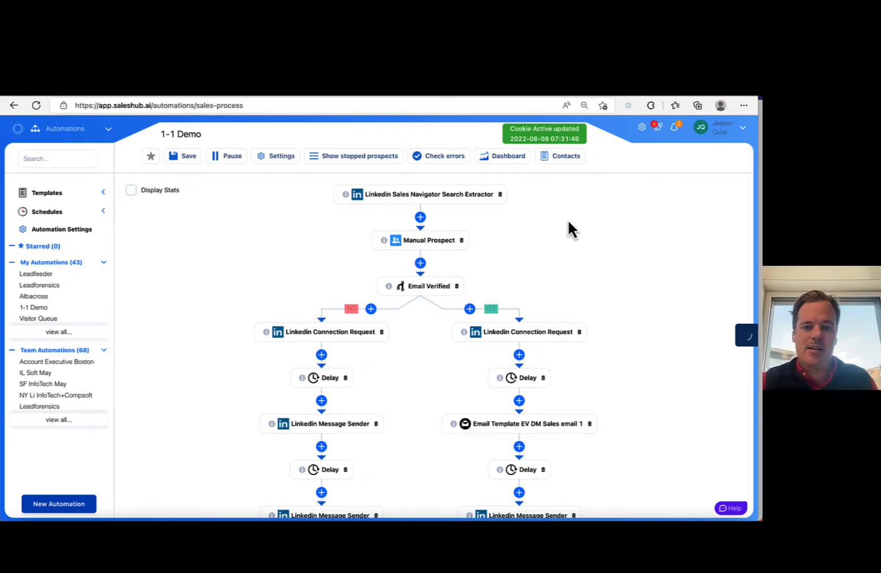
mouse_move(421, 248)
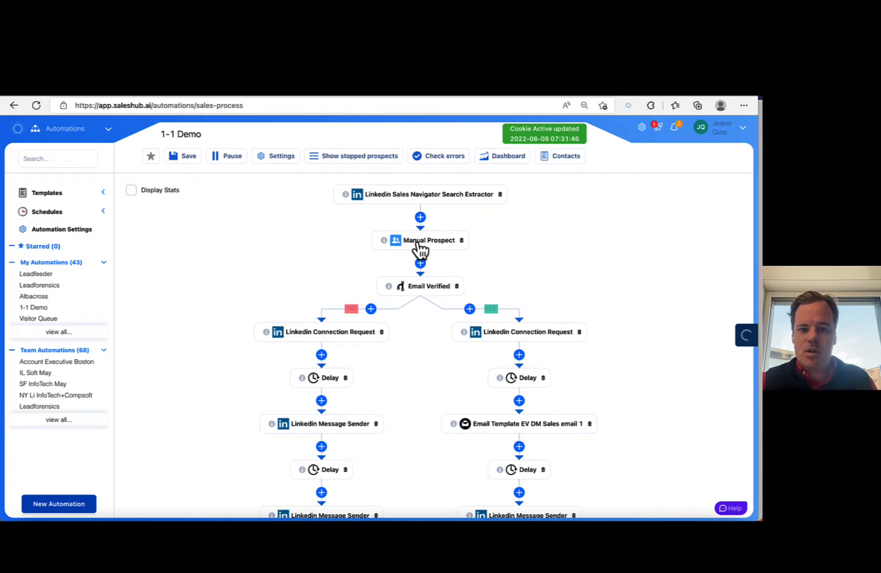
mouse_move(367, 211)
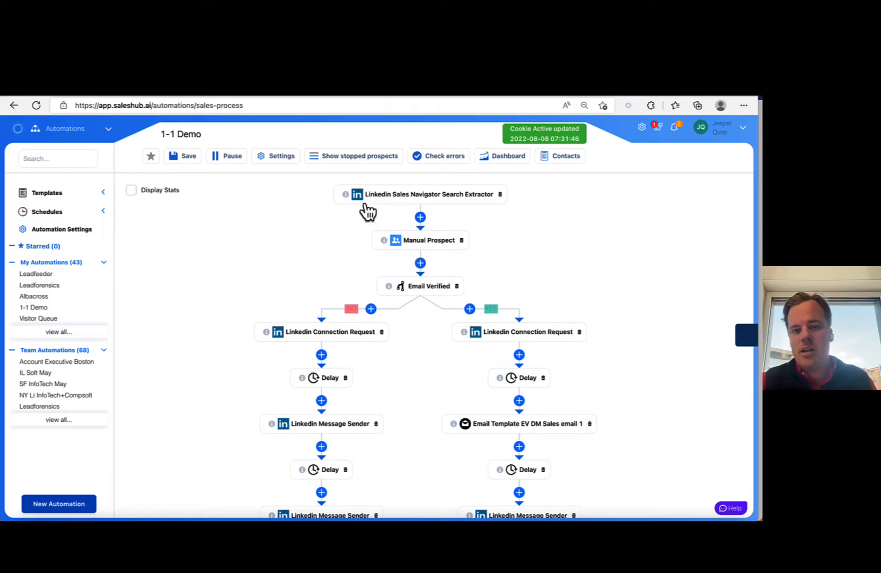
mouse_move(374, 242)
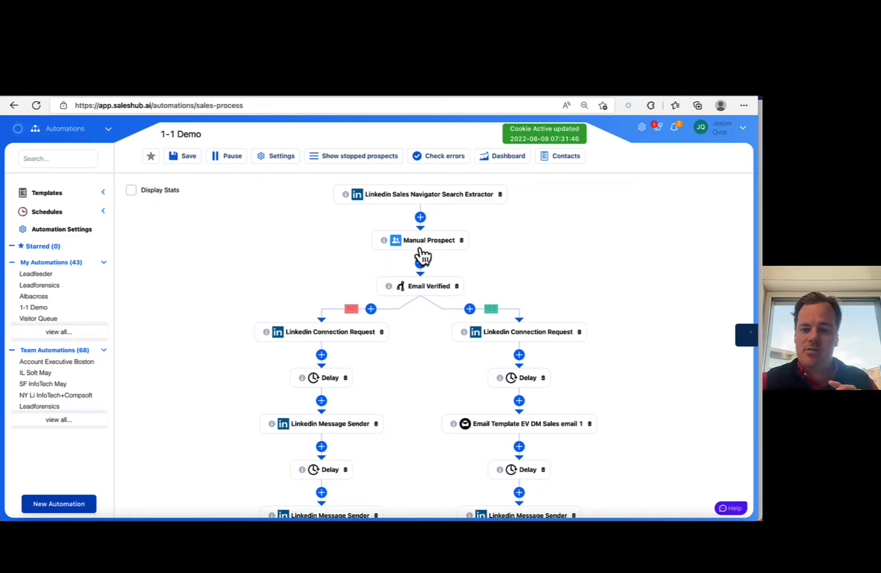
Step: Select the #icebreaker variable in the connection message and close the request settings panel
scroll("down", 3)
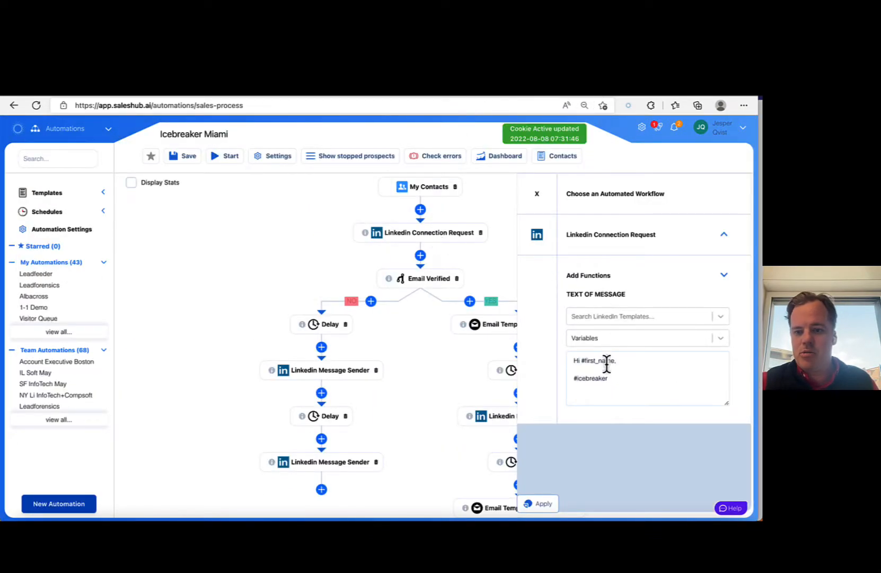
double_click(590, 377)
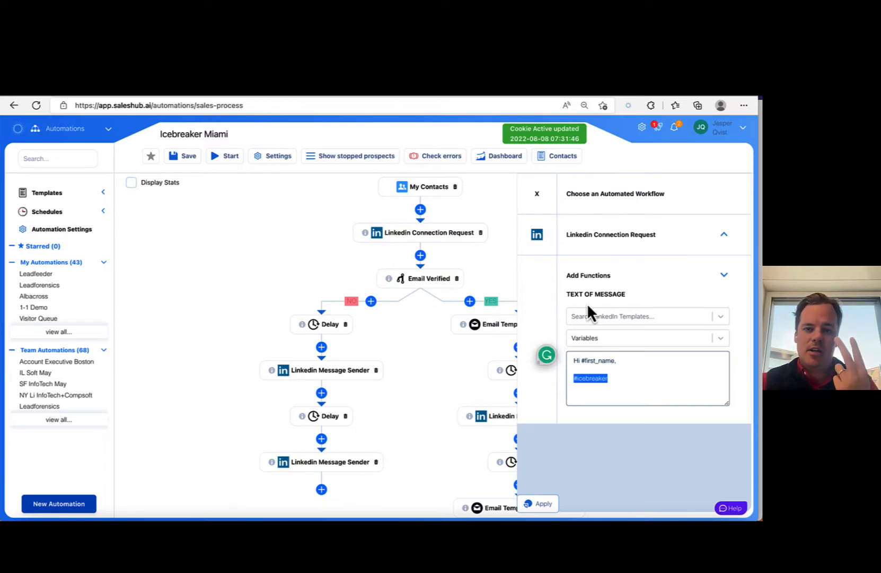
left_click(536, 193)
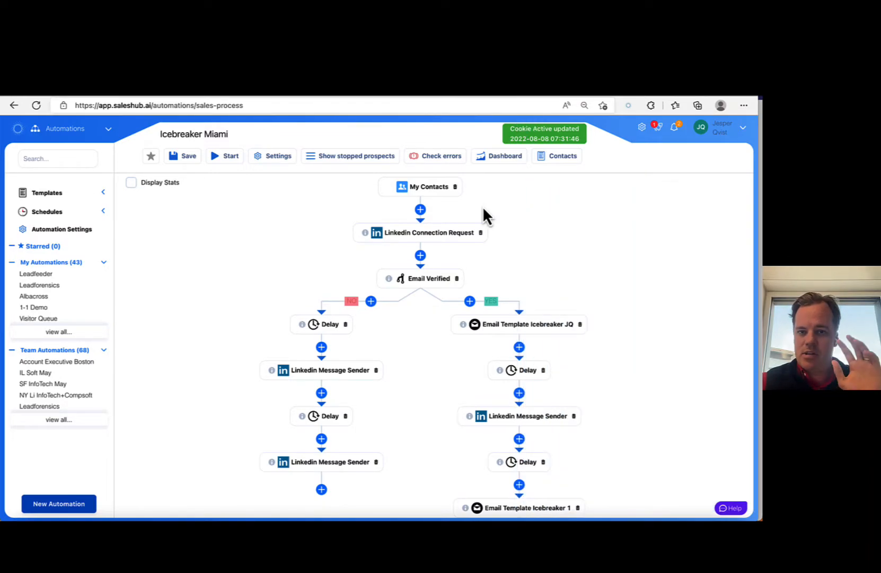
mouse_move(513, 139)
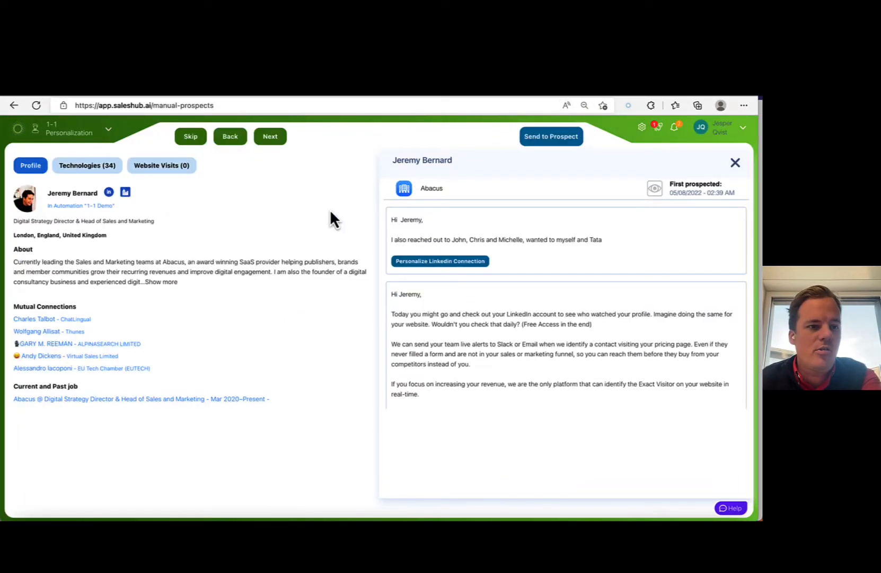
Step: Start personalizing the Abacus prospect's LinkedIn connection message from Manual Prospects
left_click(231, 135)
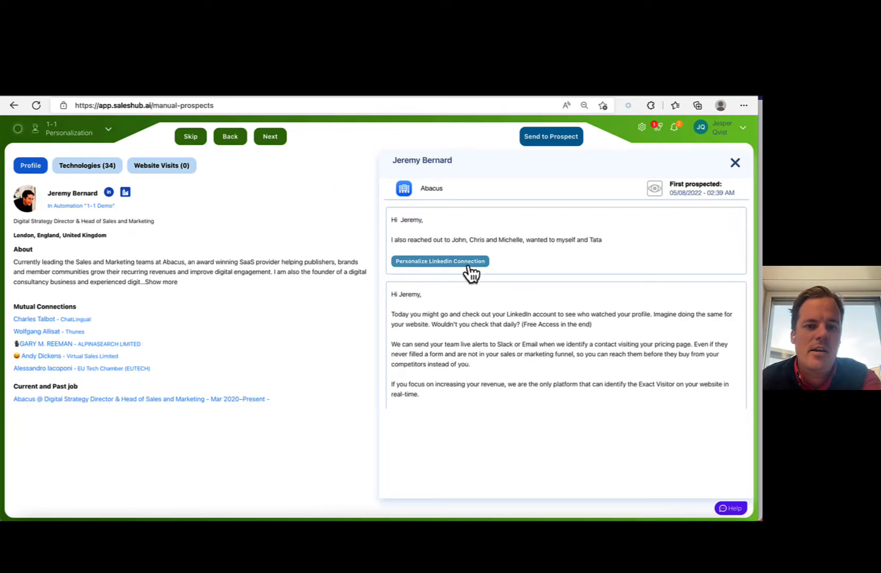
left_click(440, 261)
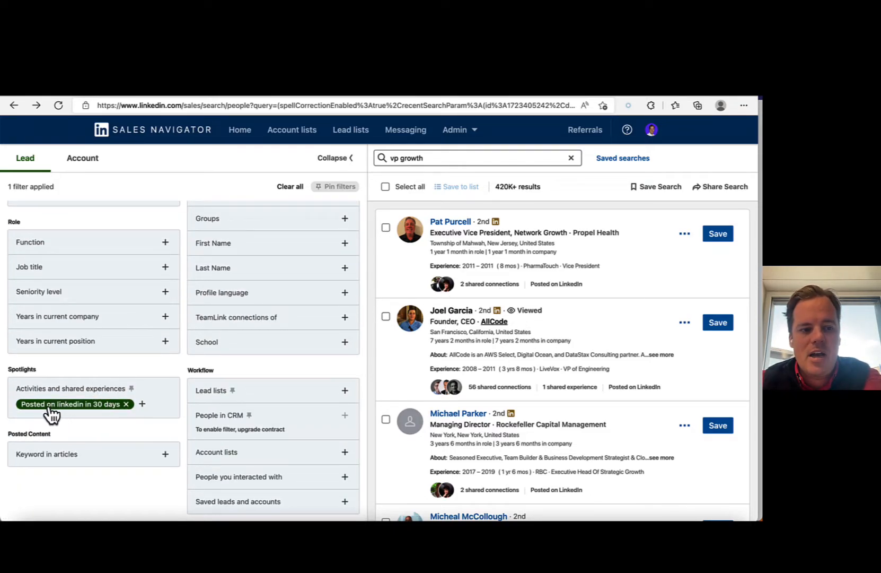
mouse_move(117, 391)
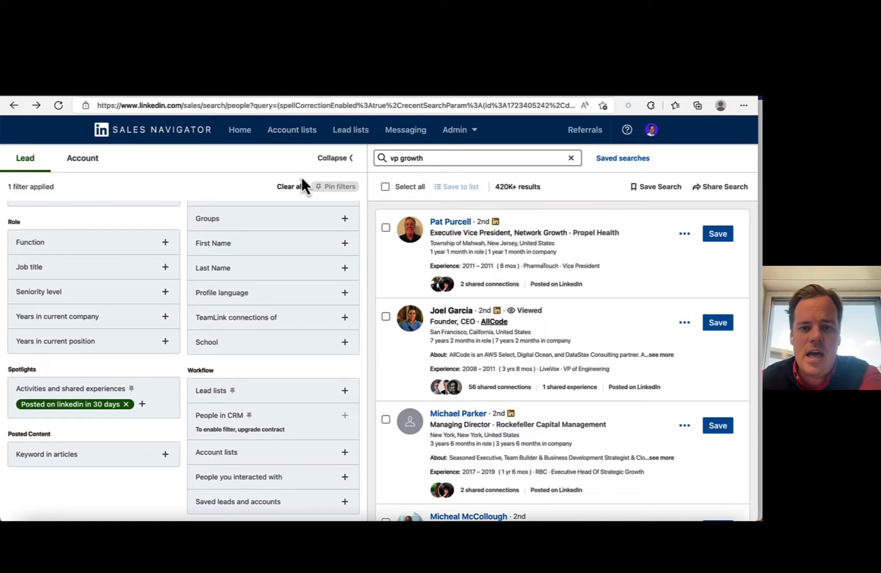
left_click(451, 310)
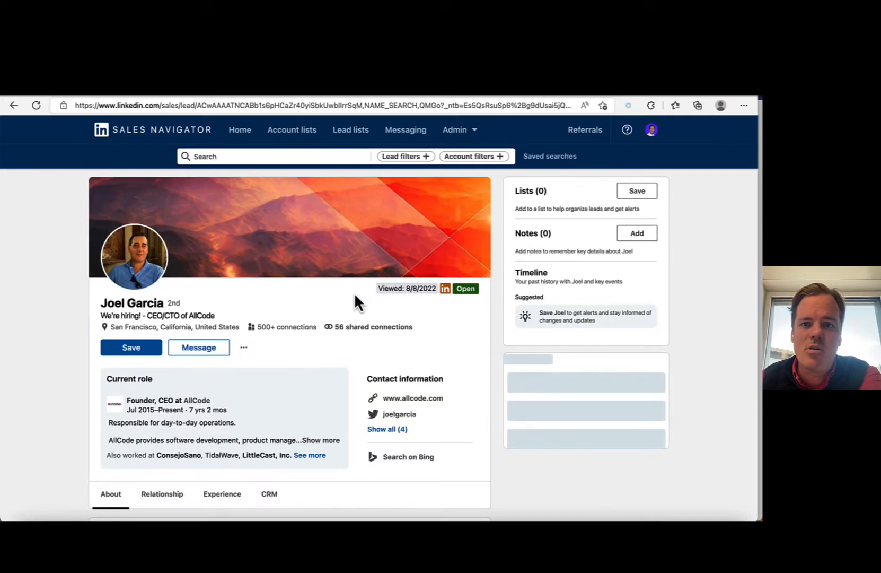
scroll("down", 3)
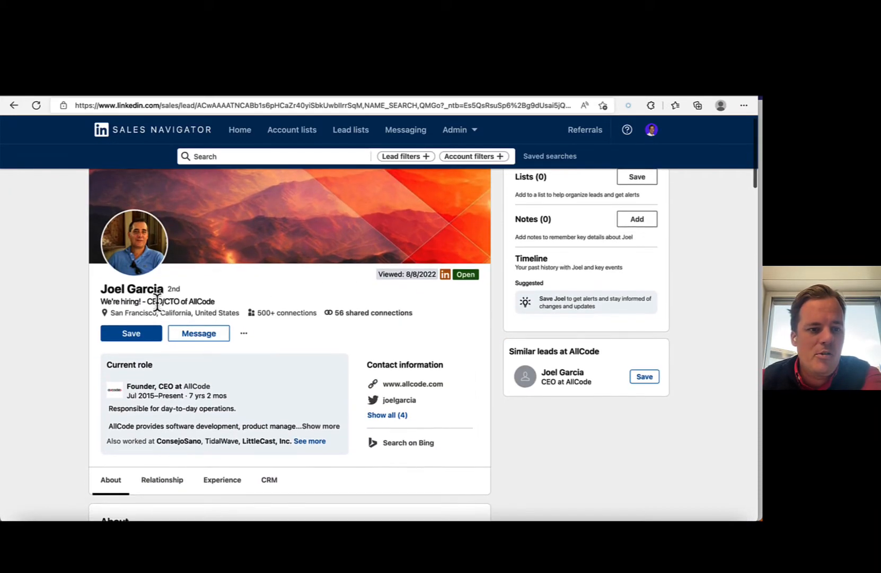
scroll("down", 3)
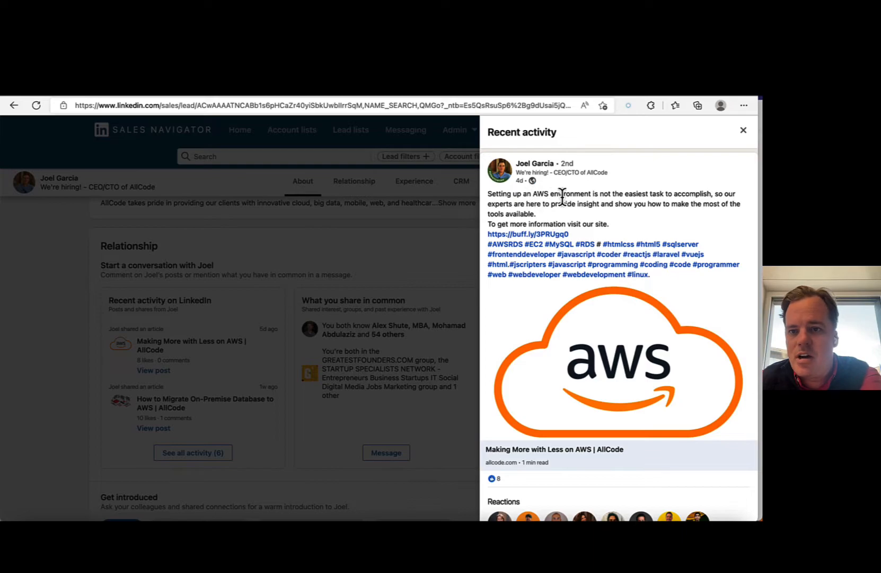
mouse_move(662, 194)
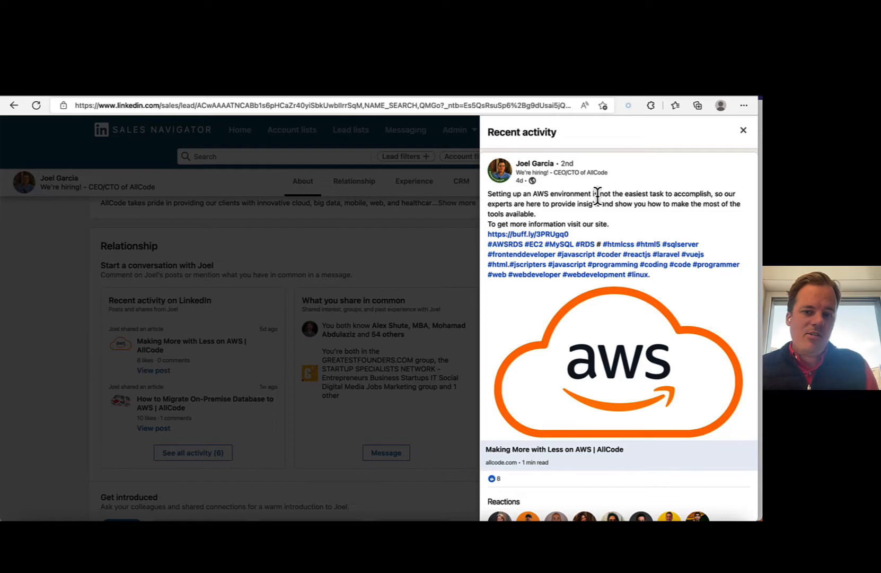
mouse_move(440, 166)
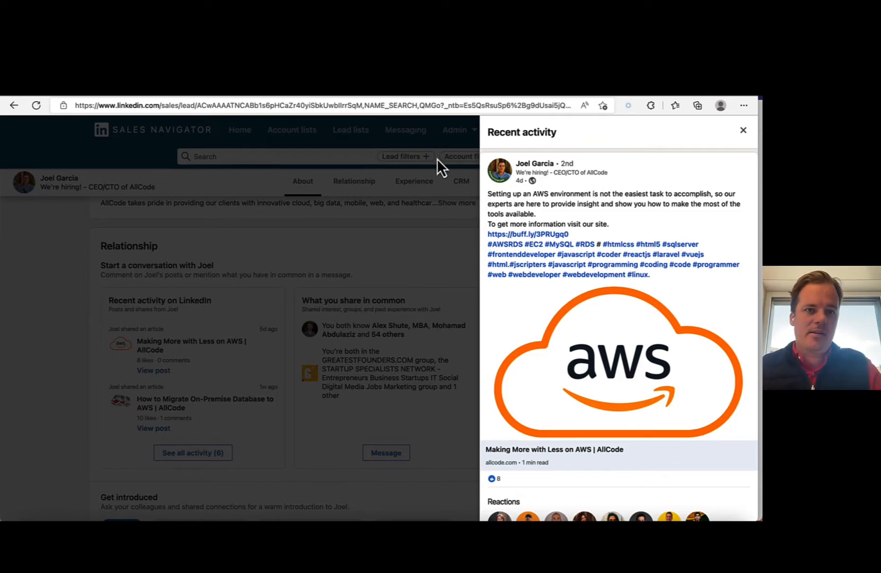
mouse_move(438, 161)
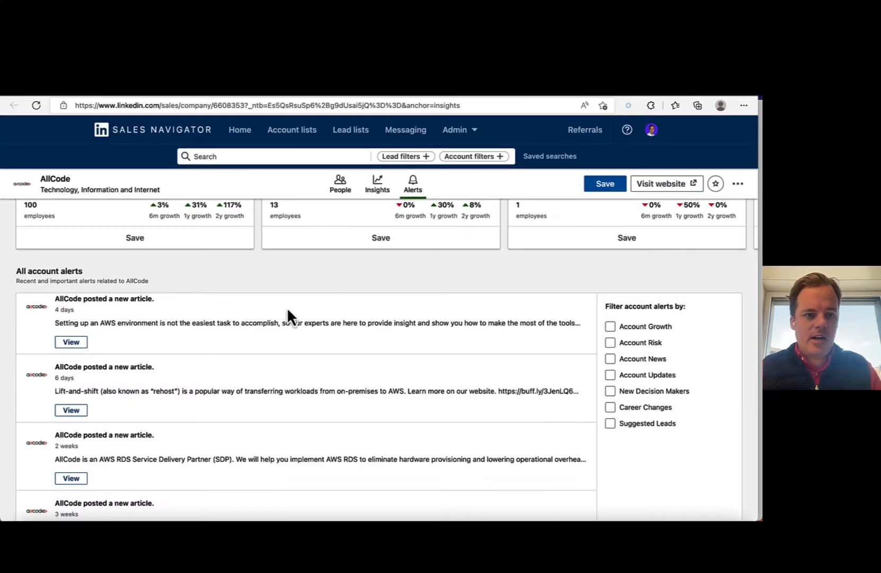
scroll("down", 3)
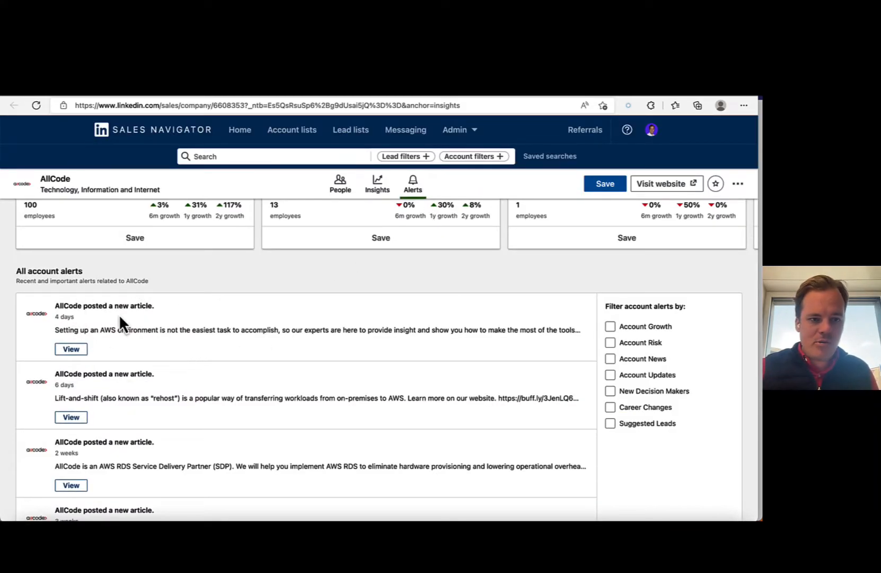
mouse_move(159, 352)
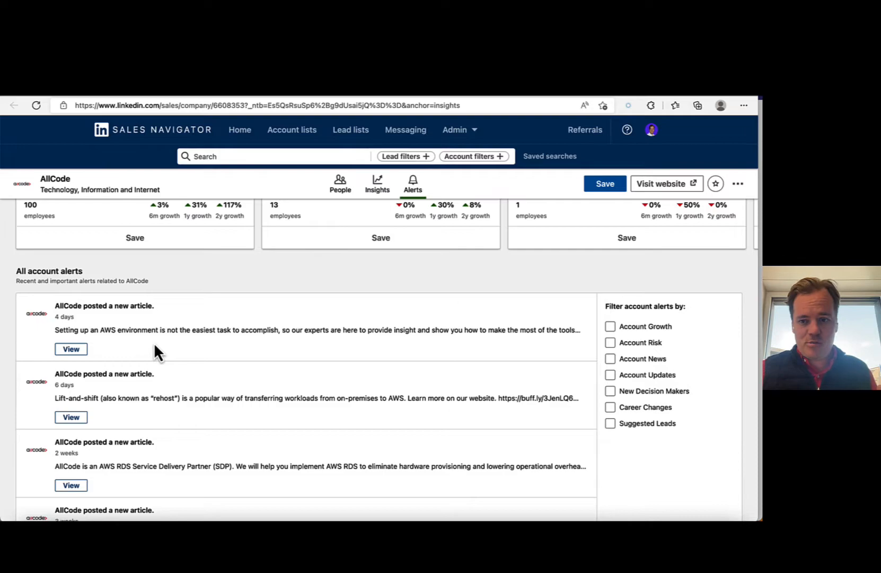
mouse_move(93, 335)
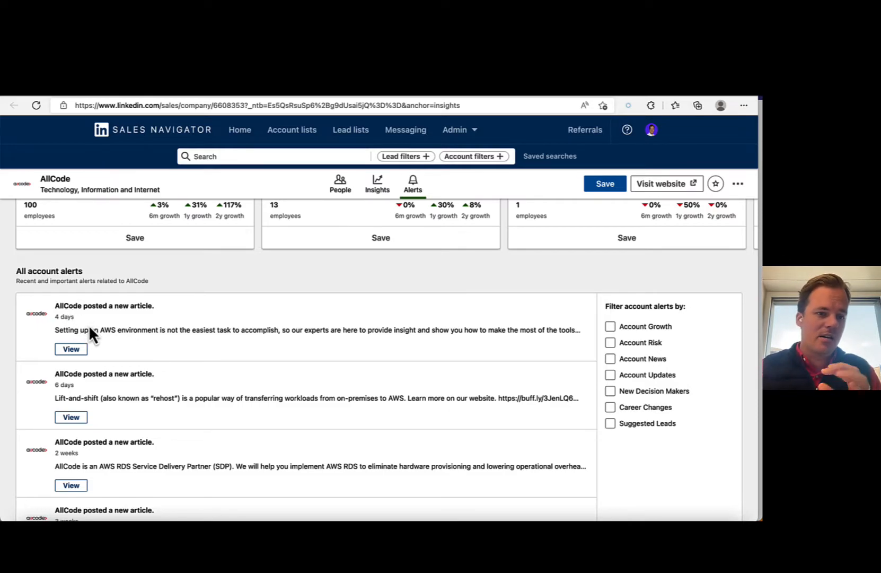
mouse_move(93, 335)
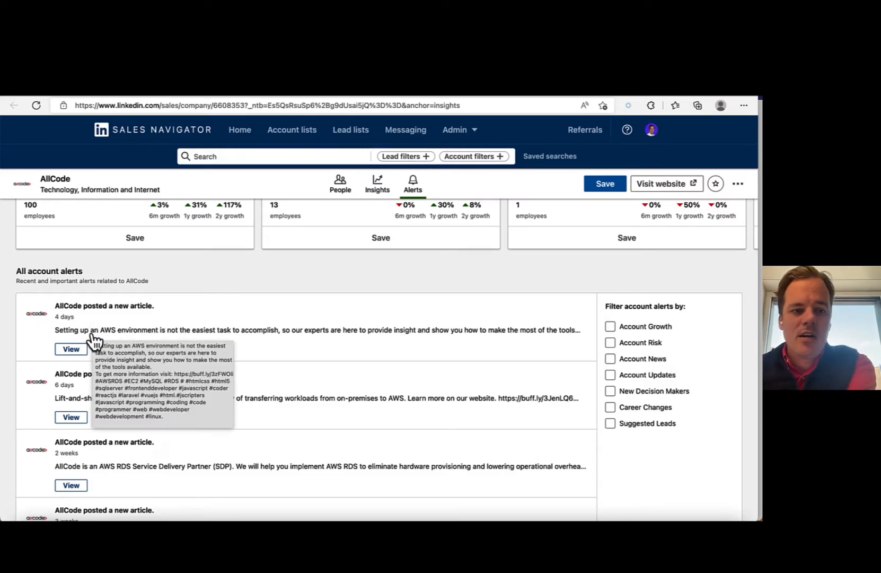
mouse_move(212, 299)
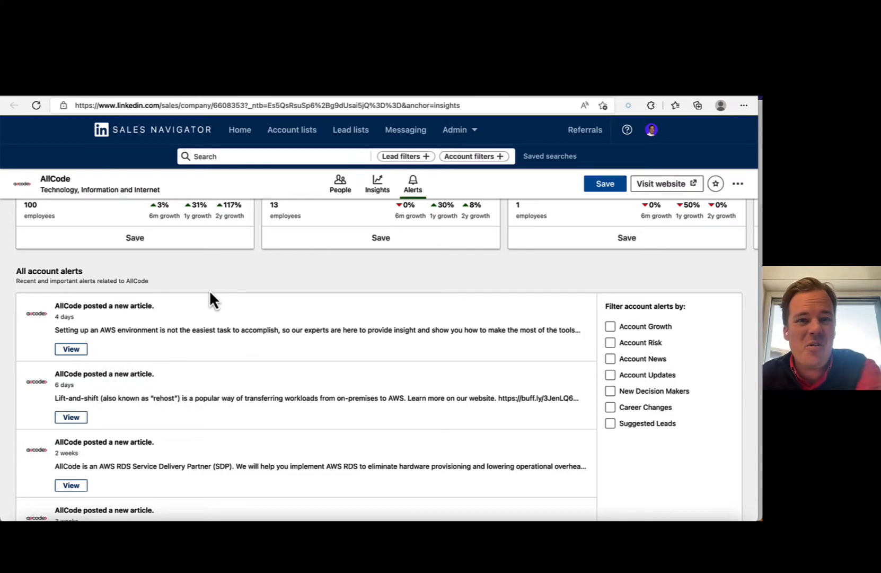
mouse_move(188, 101)
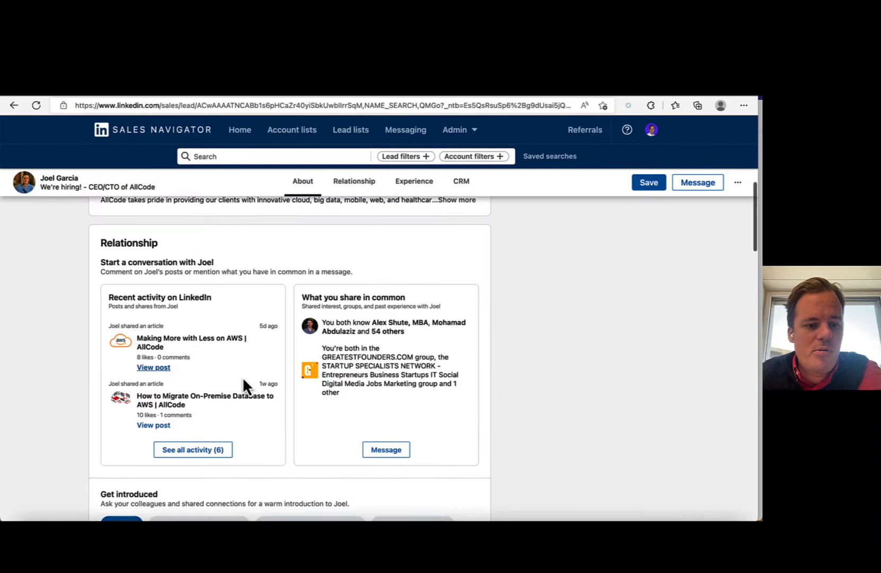
scroll("down", 3)
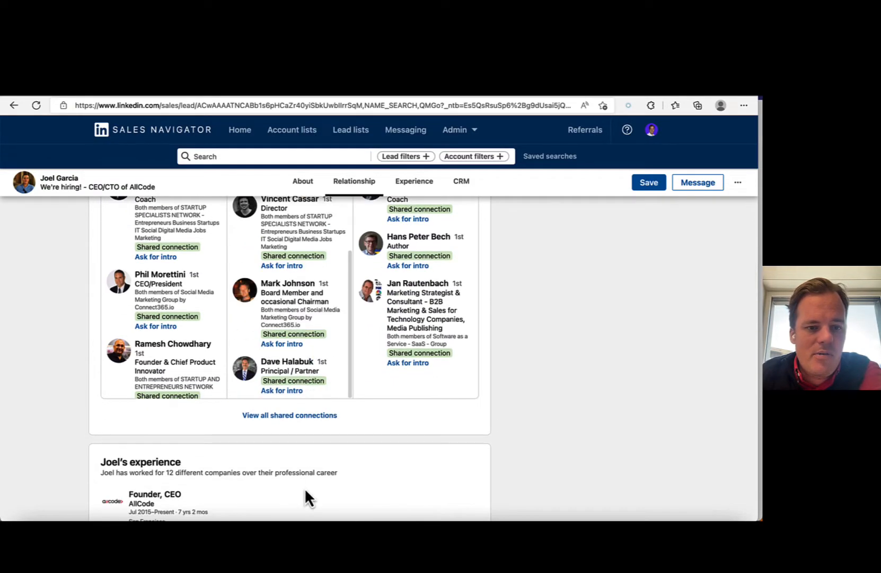
scroll("down", 3)
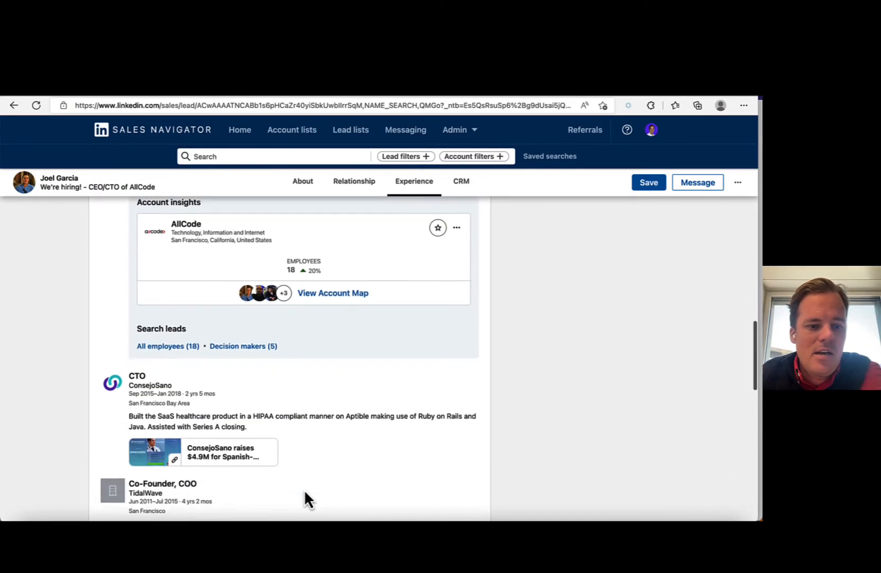
scroll("down", 3)
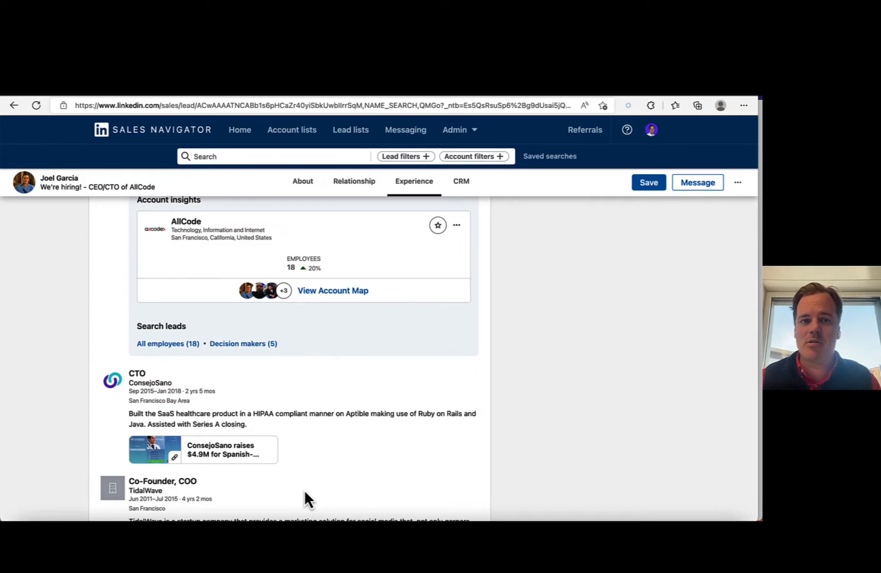
mouse_move(292, 411)
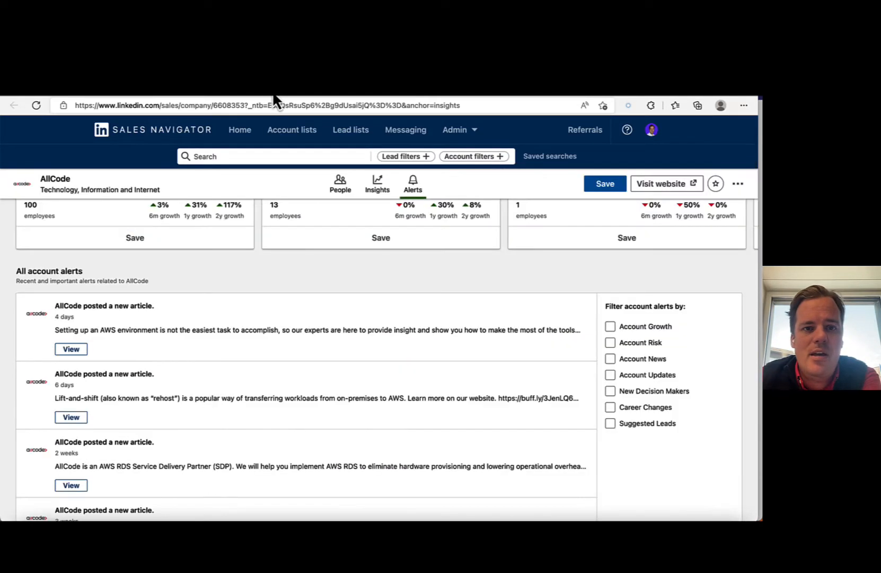
left_click(71, 348)
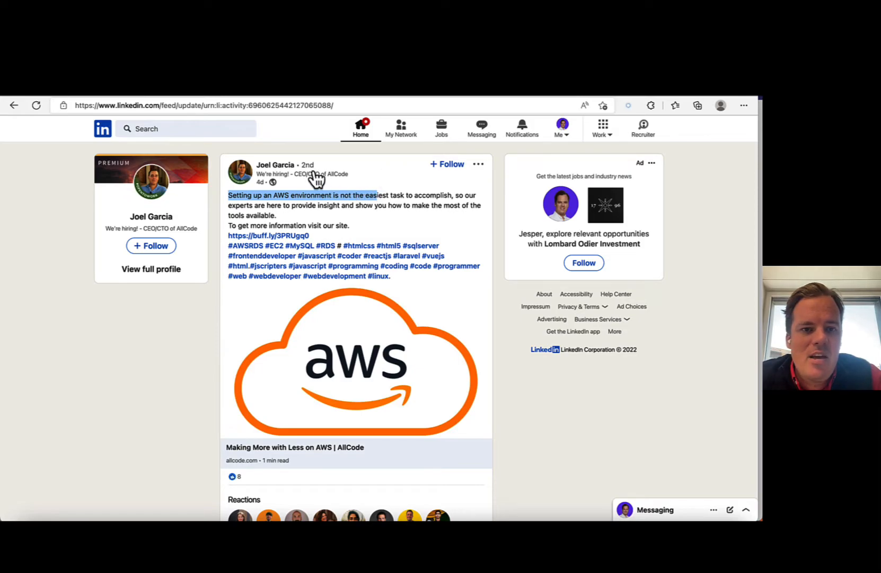
left_click(275, 165)
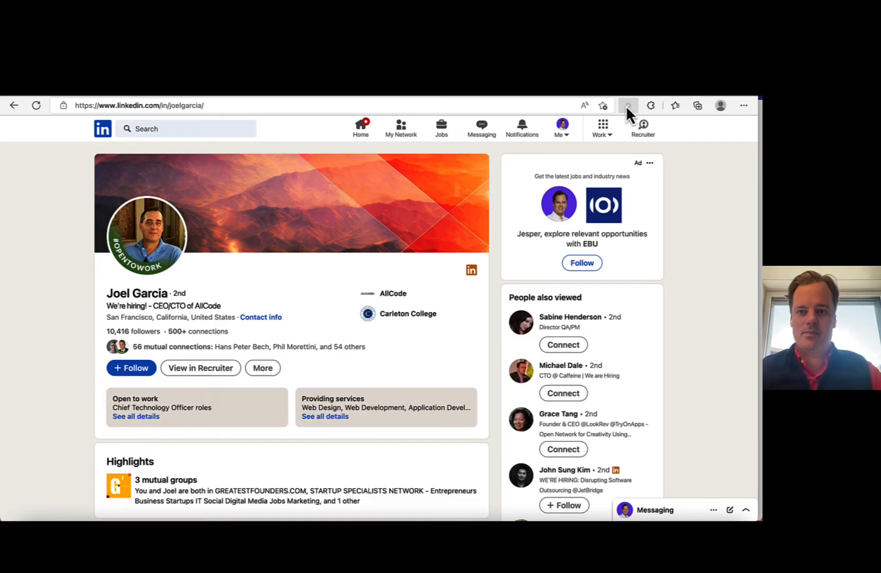
Step: Write Joel's icebreaker: AWS setup isn't easy, agree, thanks for the article, connect
left_click(628, 105)
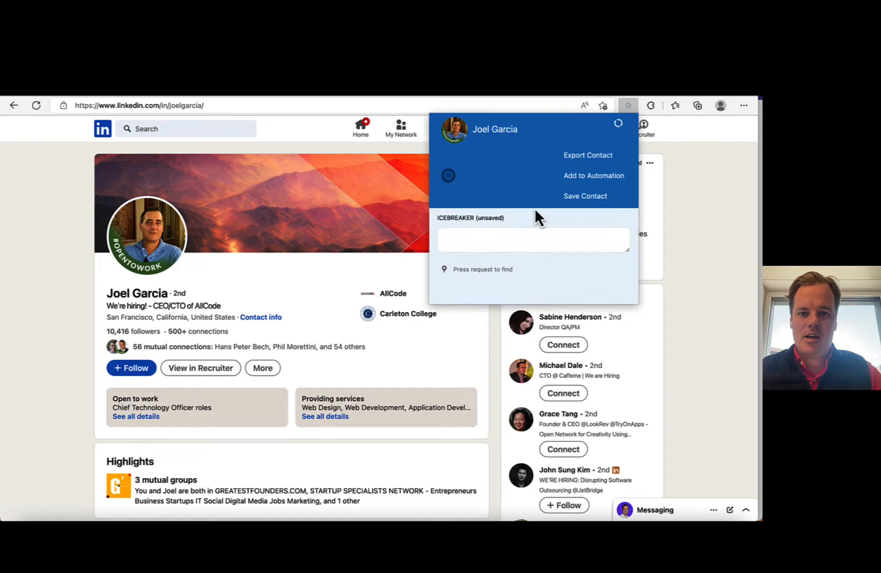
type("Setting up an AWS environment is not the easy I can")
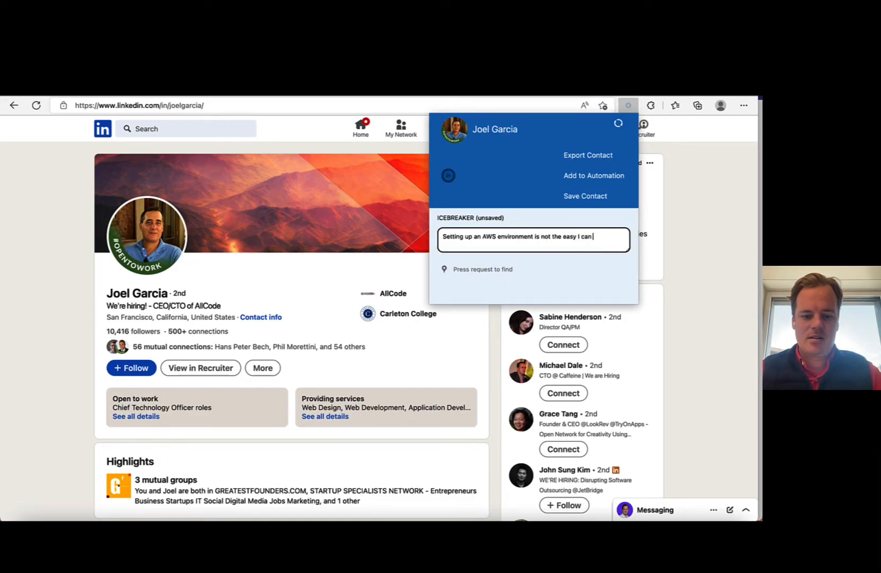
type("agree on that, thanks for shar")
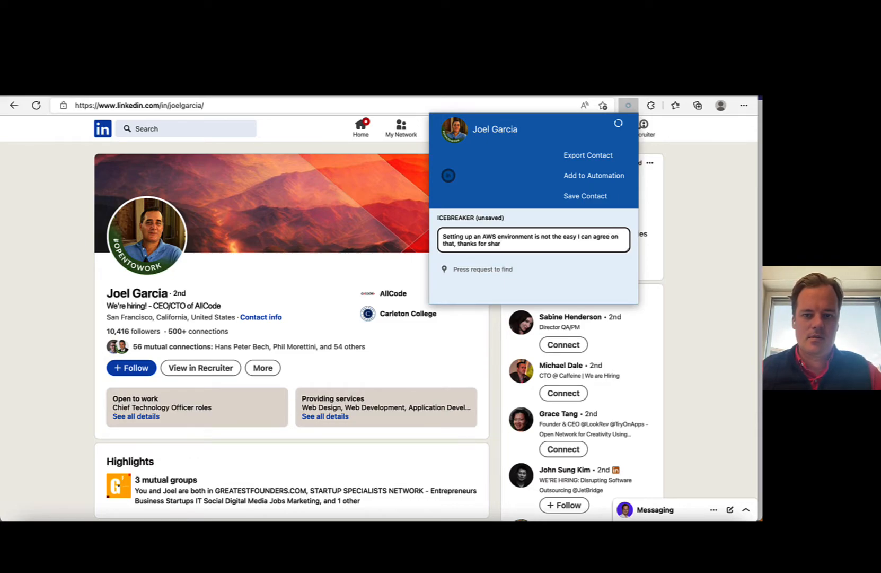
type("ing the helpful article... hope")
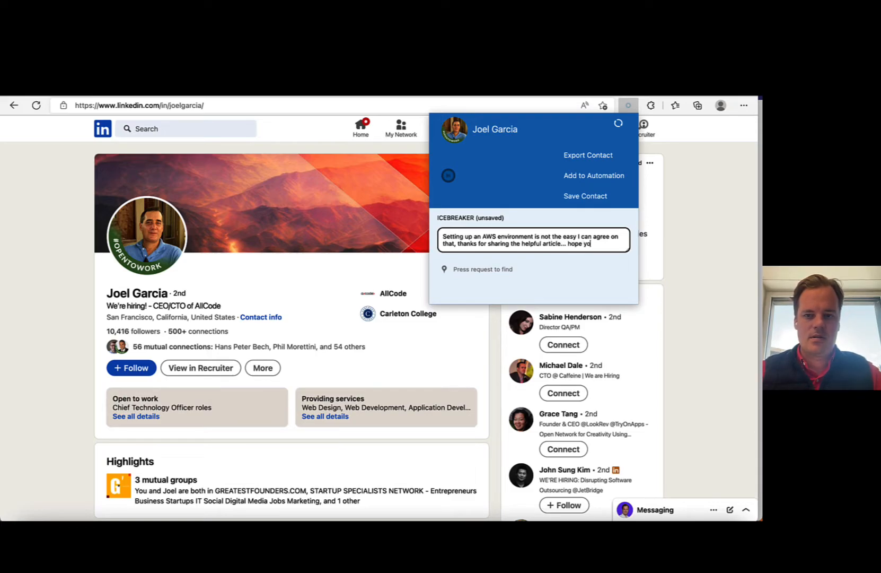
type("you don't mind i d")
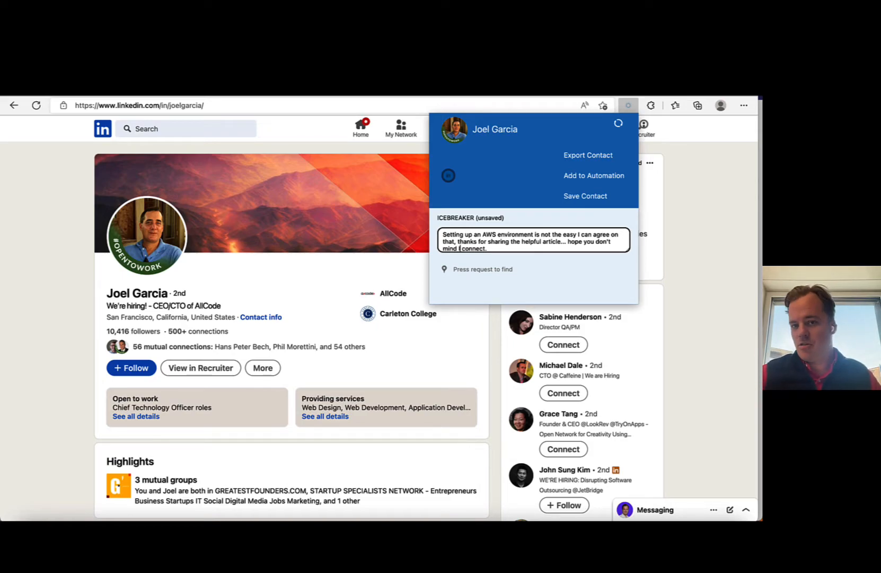
mouse_move(697, 219)
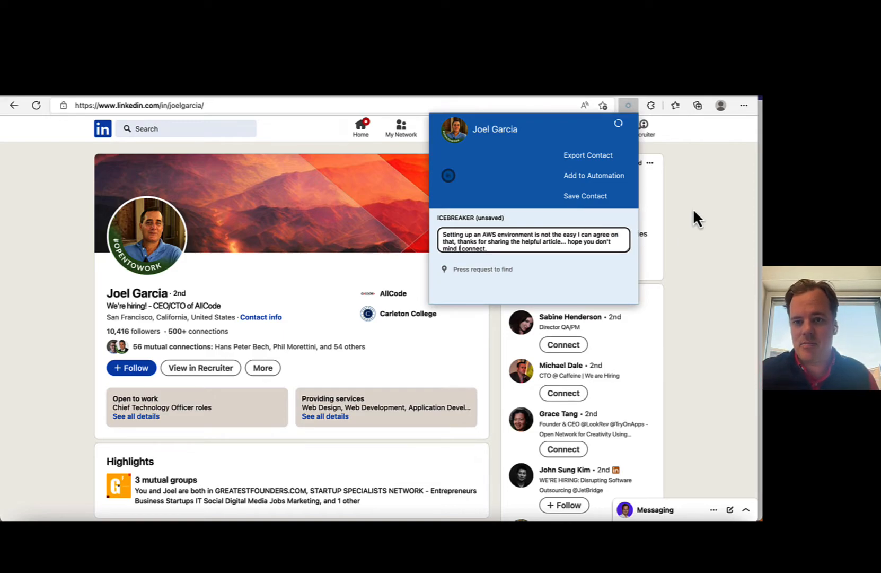
left_click(593, 176)
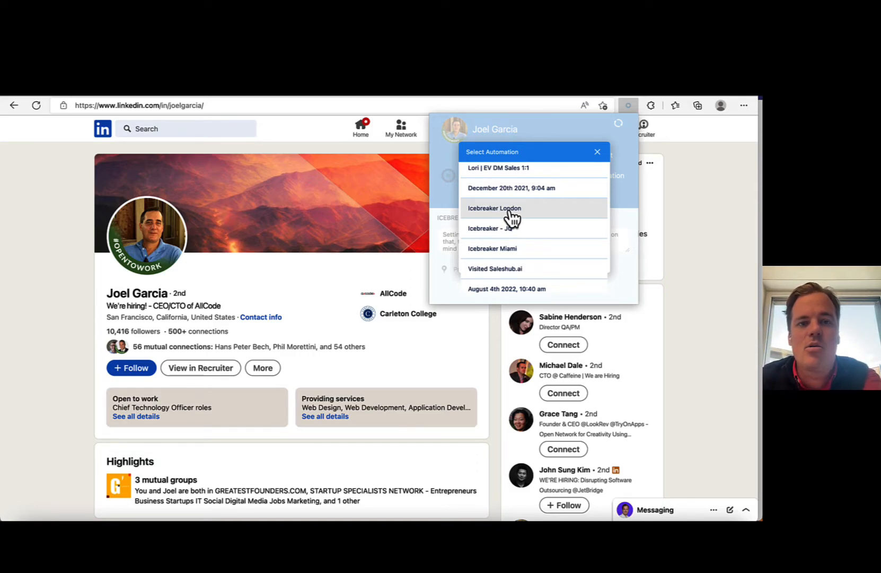
left_click(492, 248)
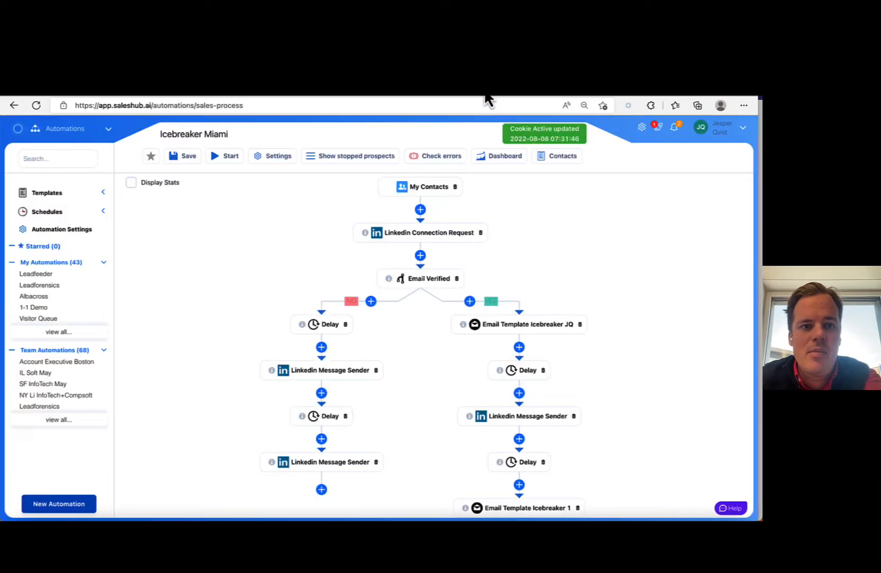
mouse_move(432, 252)
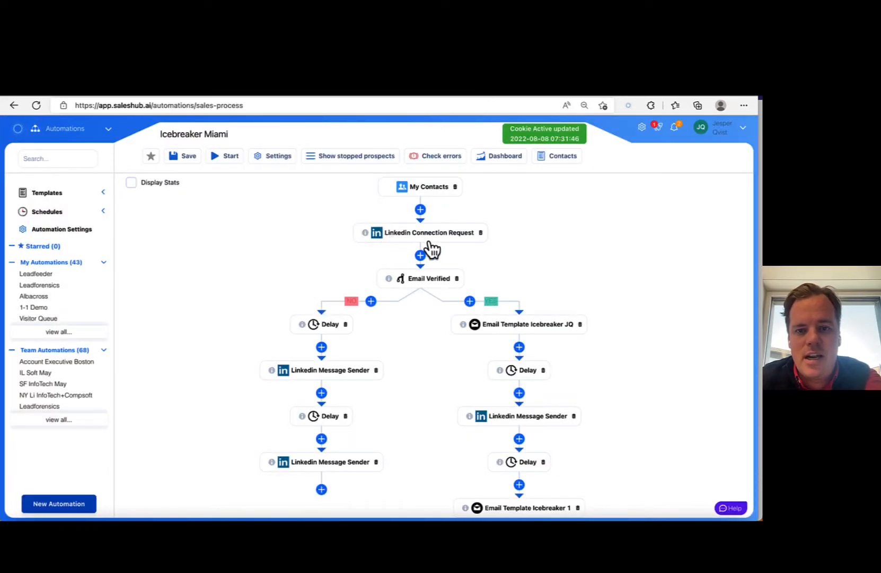
scroll("down", 3)
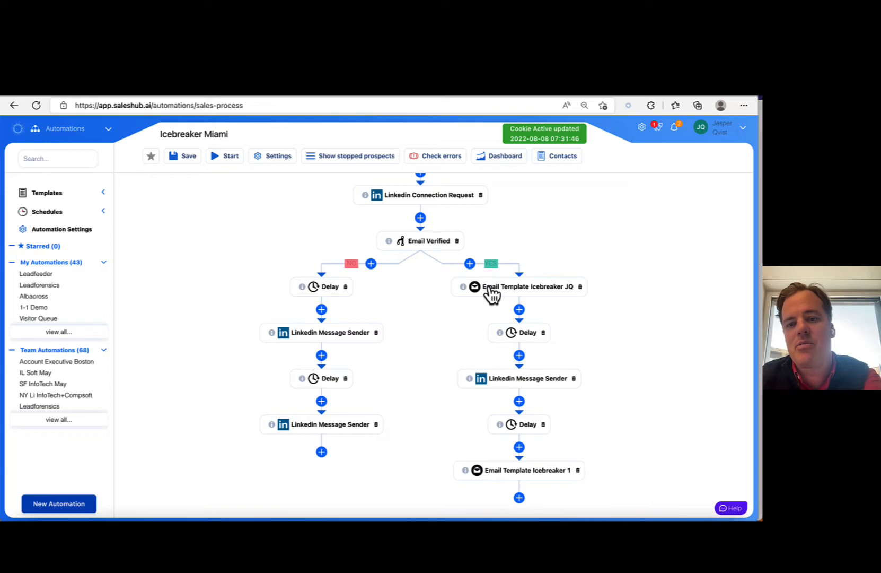
mouse_move(523, 433)
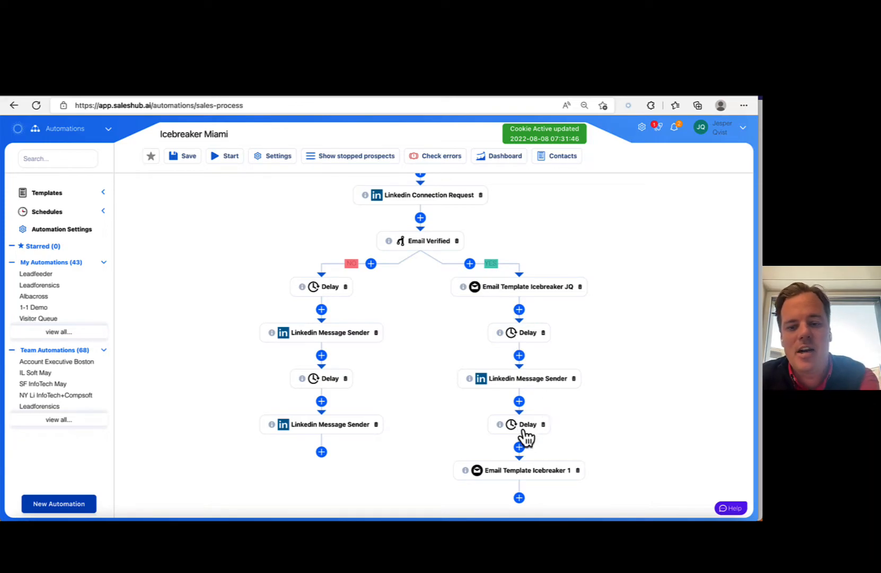
scroll("up", 3)
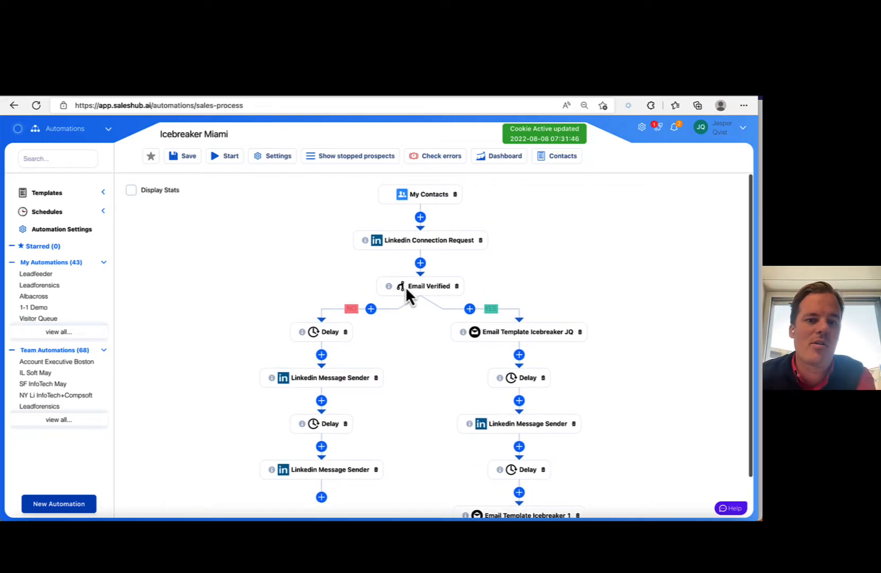
left_click(34, 307)
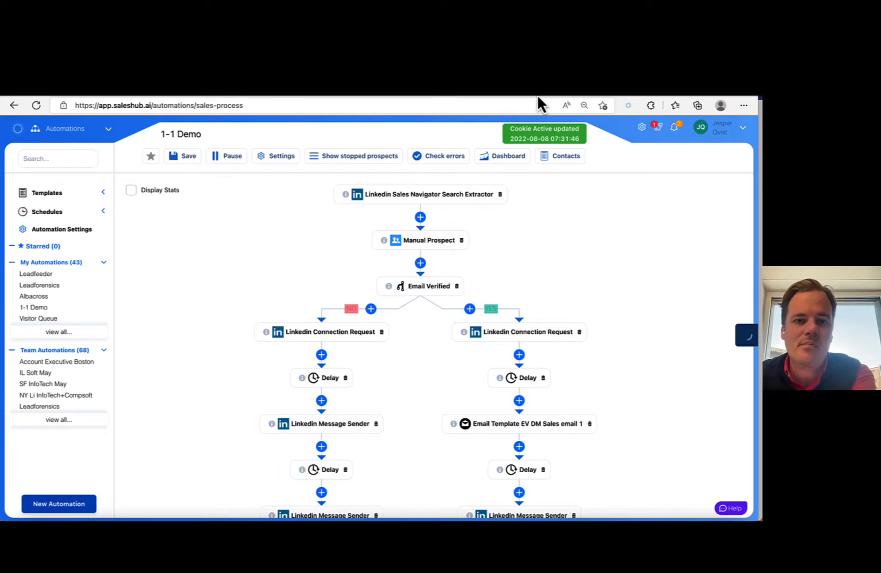
mouse_move(548, 129)
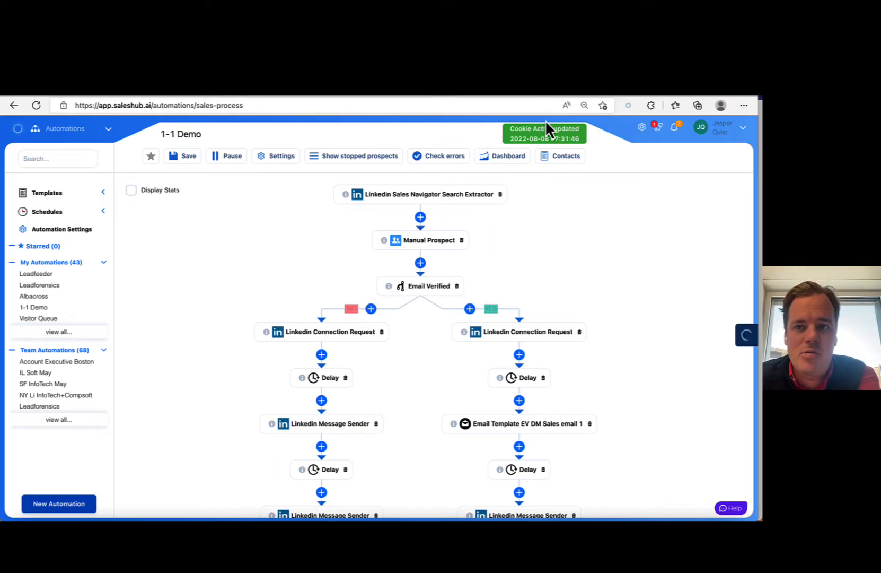
Step: Scroll through the 1-1 Demo automation flow
scroll("down", 3)
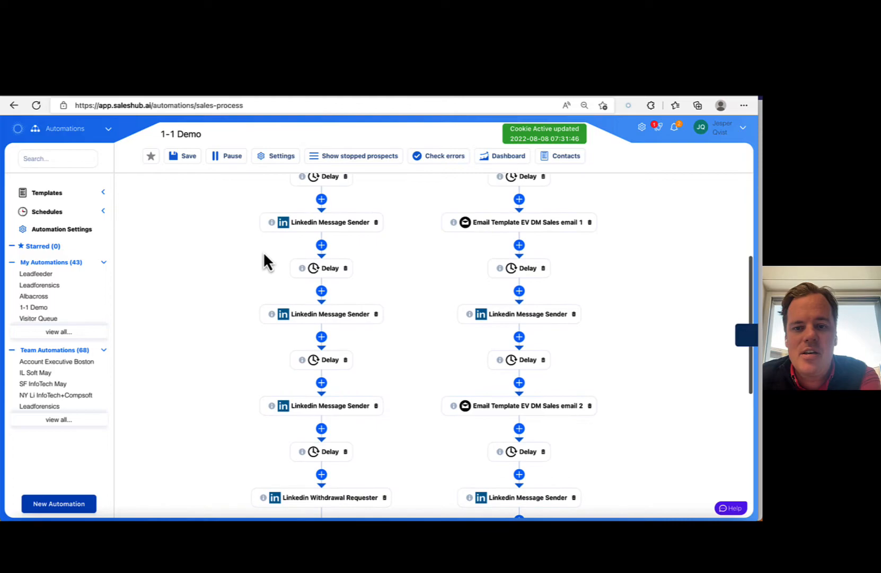
scroll("up", 3)
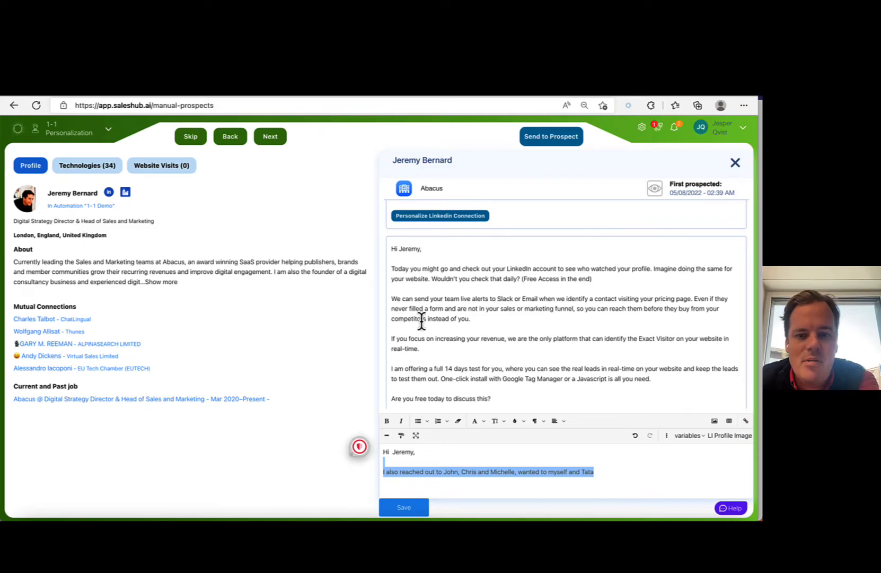
left_click(109, 192)
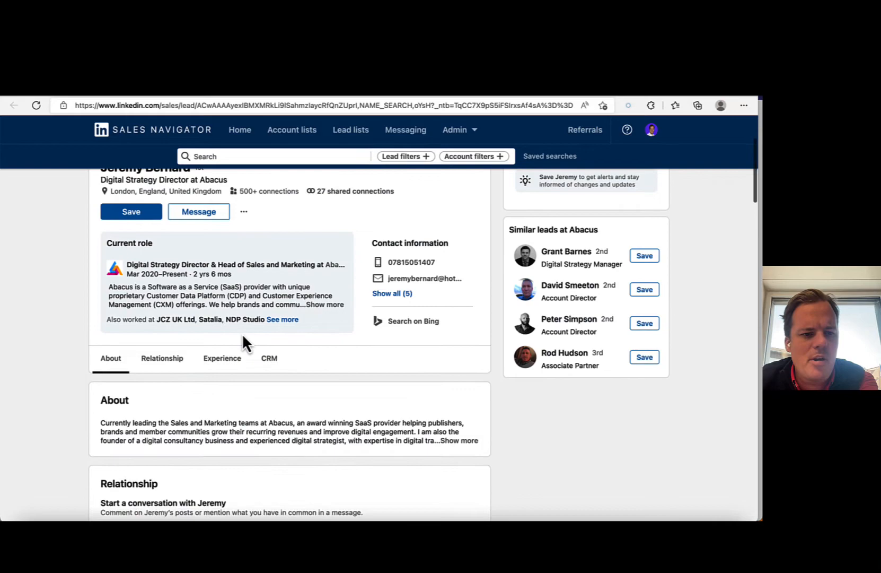
scroll("down", 3)
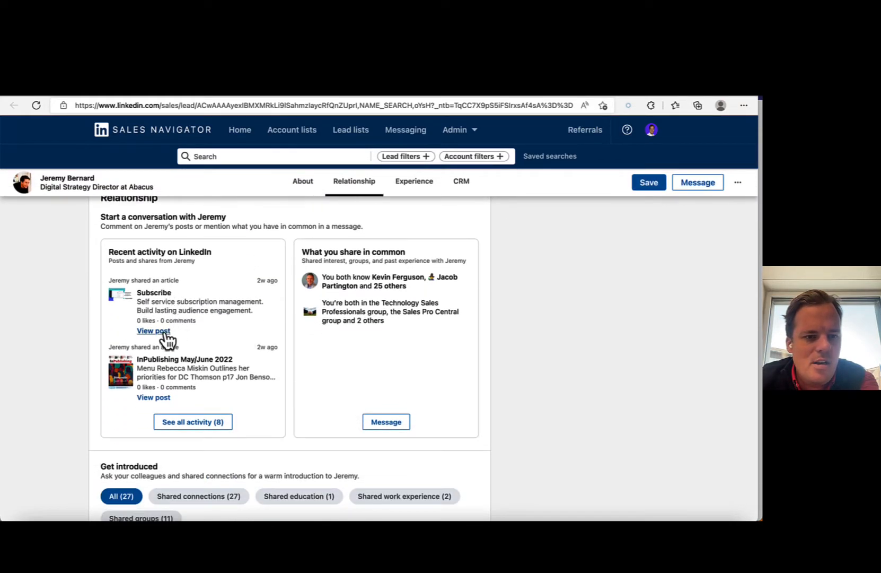
left_click(153, 330)
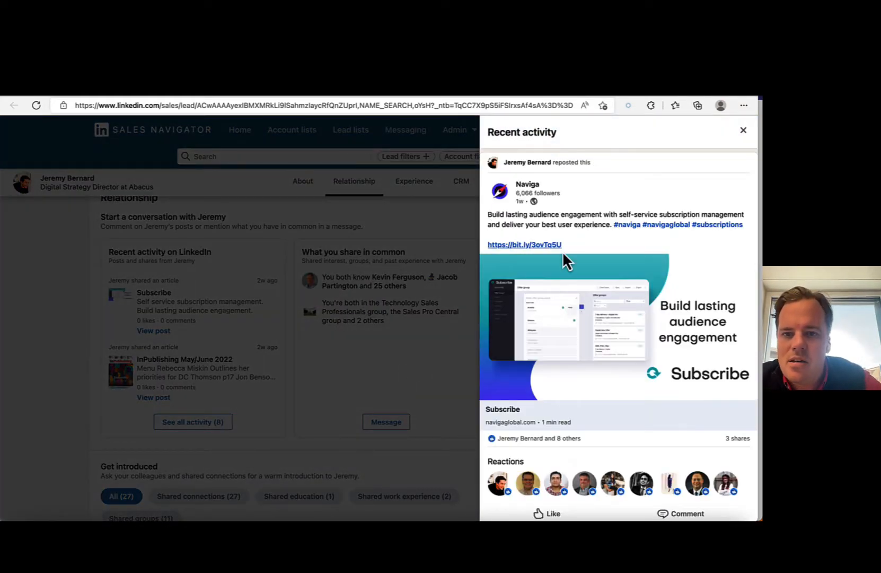
mouse_move(601, 218)
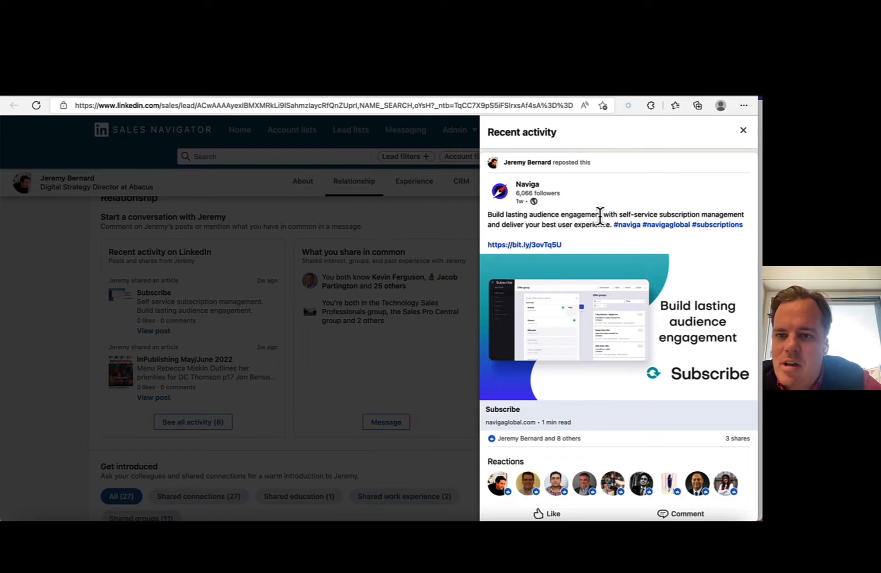
mouse_move(594, 218)
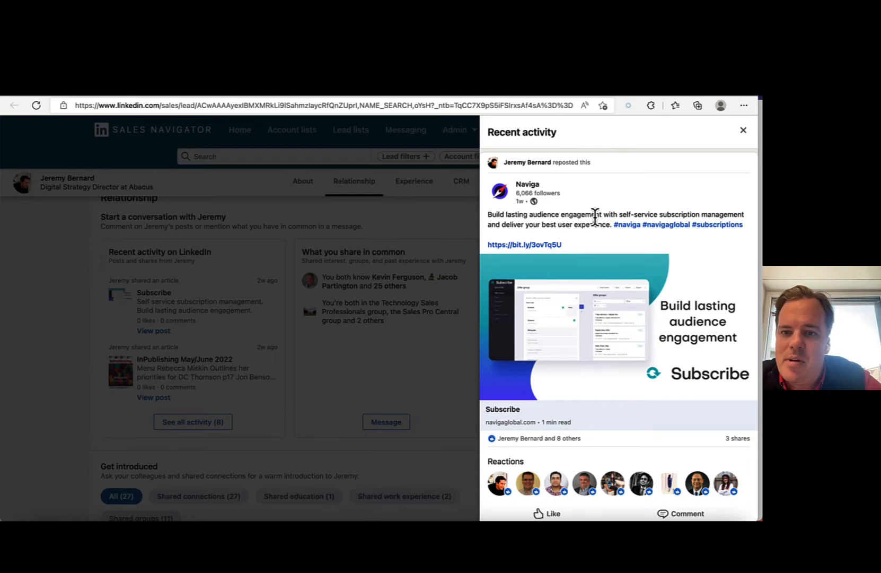
left_click(743, 130)
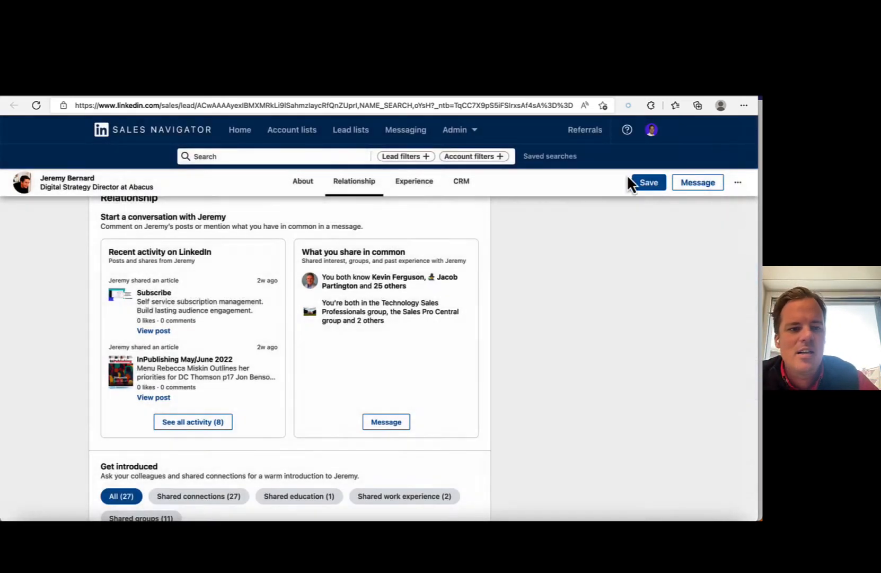
mouse_move(153, 397)
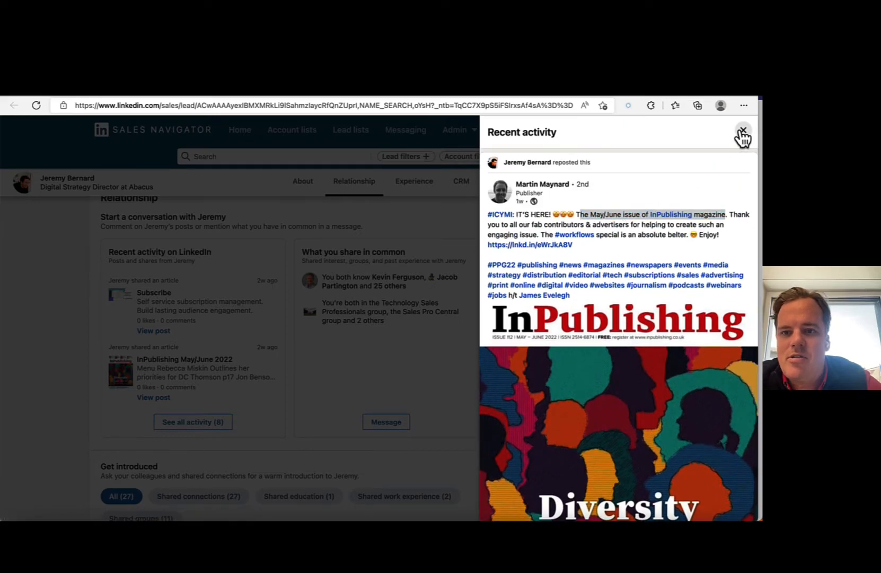
left_click(742, 135)
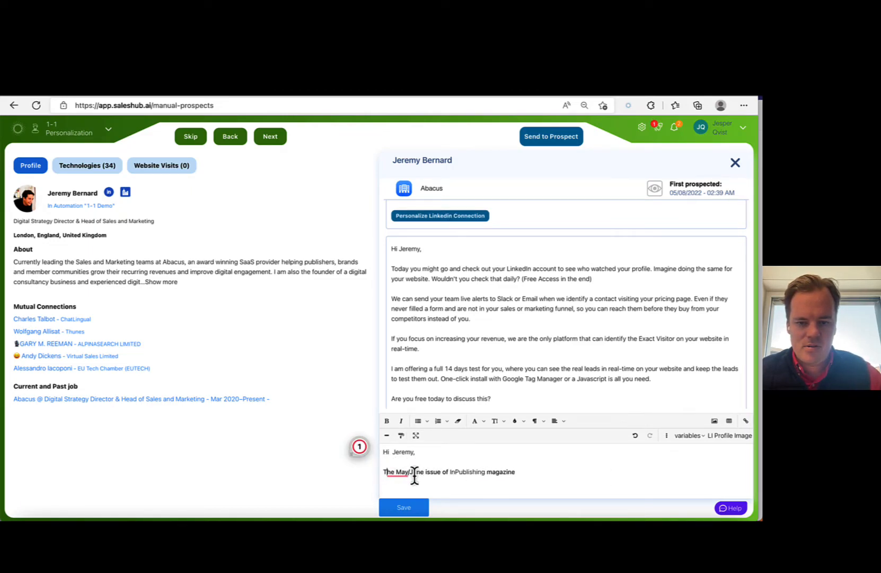
Step: Add 'was really insightful' after the InPublishing line and select the finished sentence
type("was r")
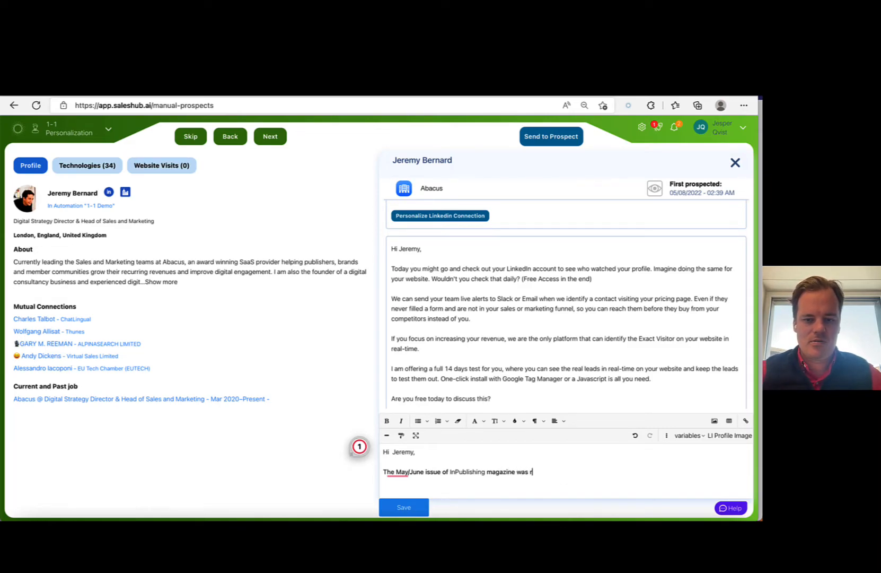
type("eally insightful thanks for sharing it :)")
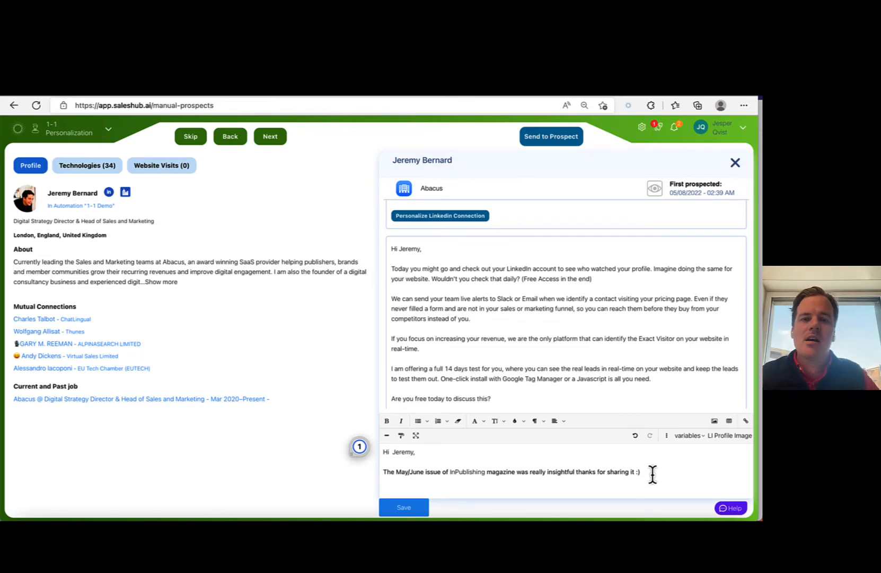
triple_click(506, 472)
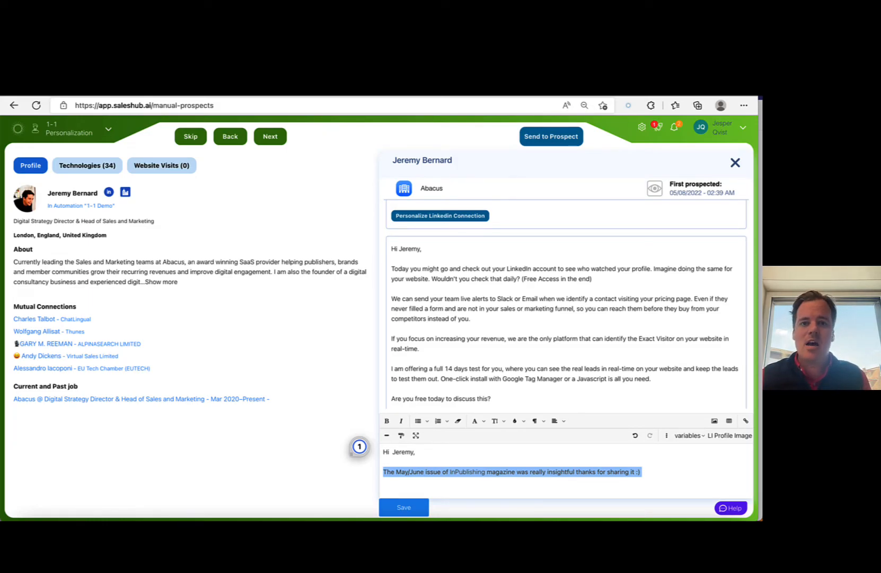
mouse_move(273, 494)
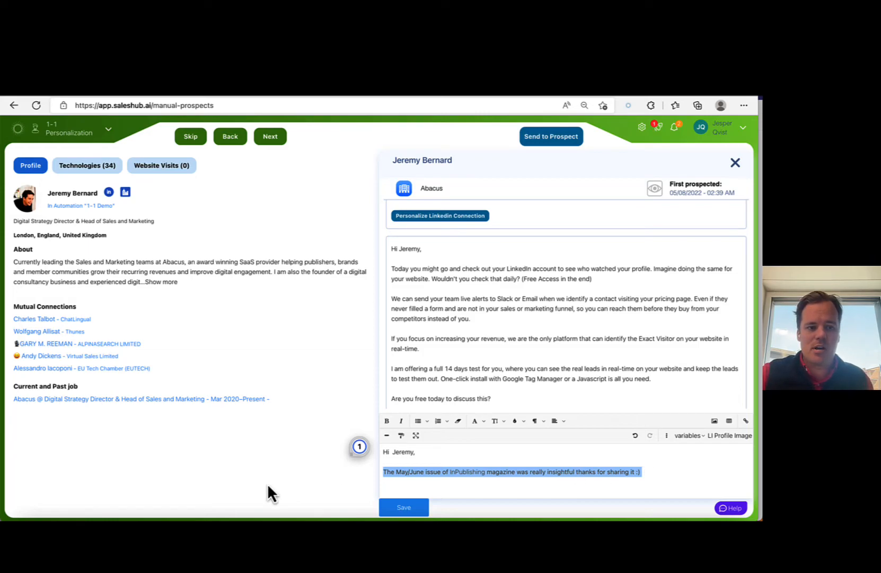
mouse_move(73, 323)
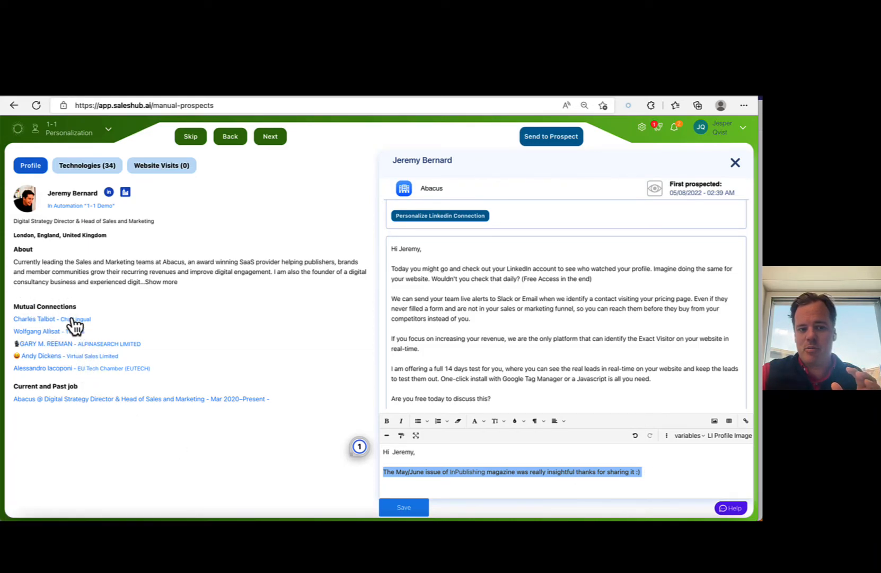
mouse_move(91, 382)
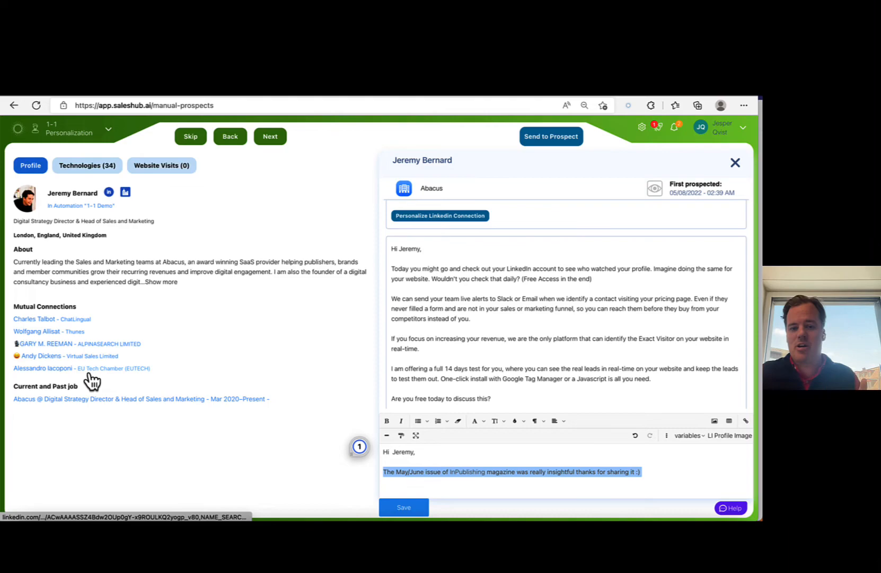
mouse_move(534, 447)
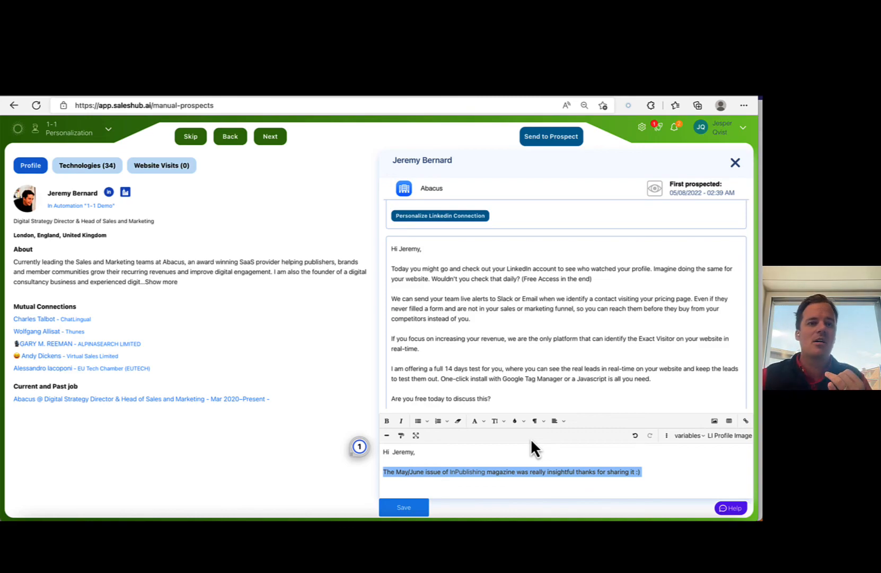
scroll("down", 3)
type("I also reached out to John, Chris and Michelle, wanted to myself and Tata")
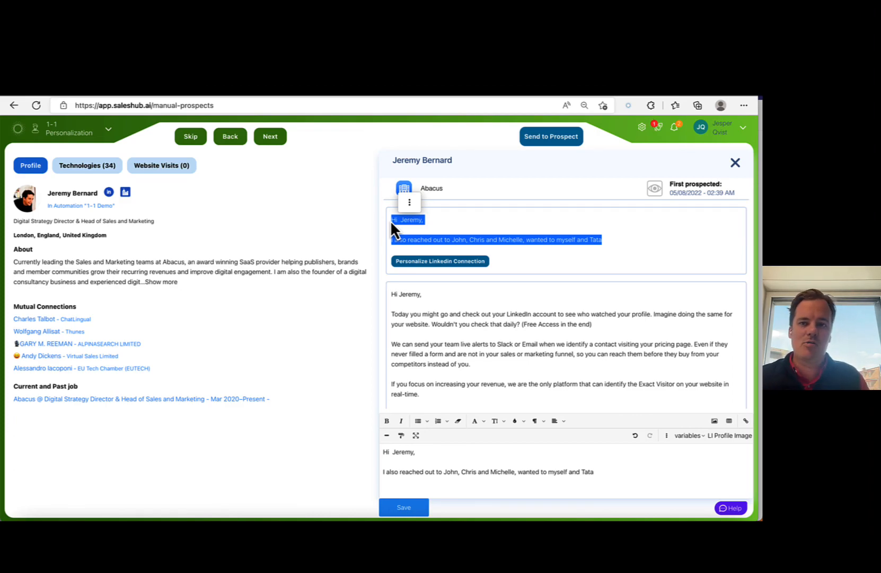
mouse_move(491, 189)
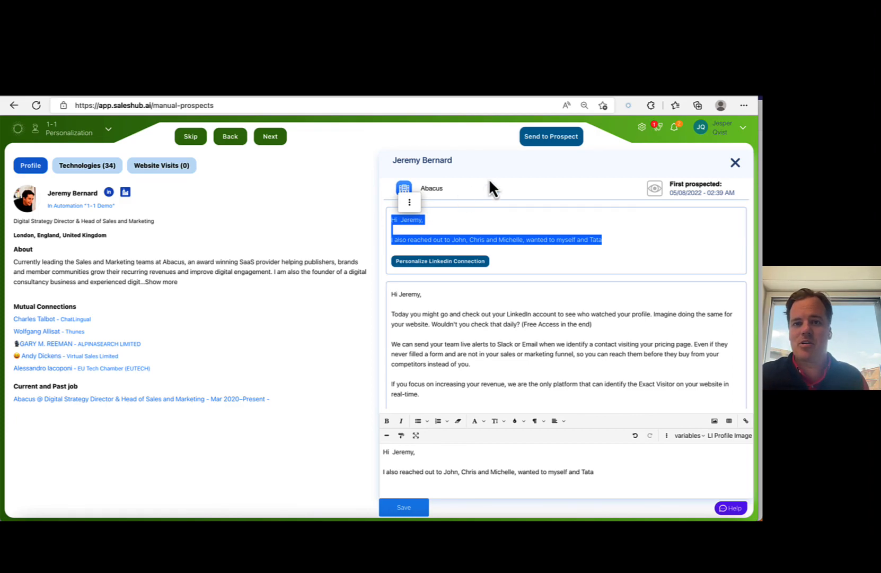